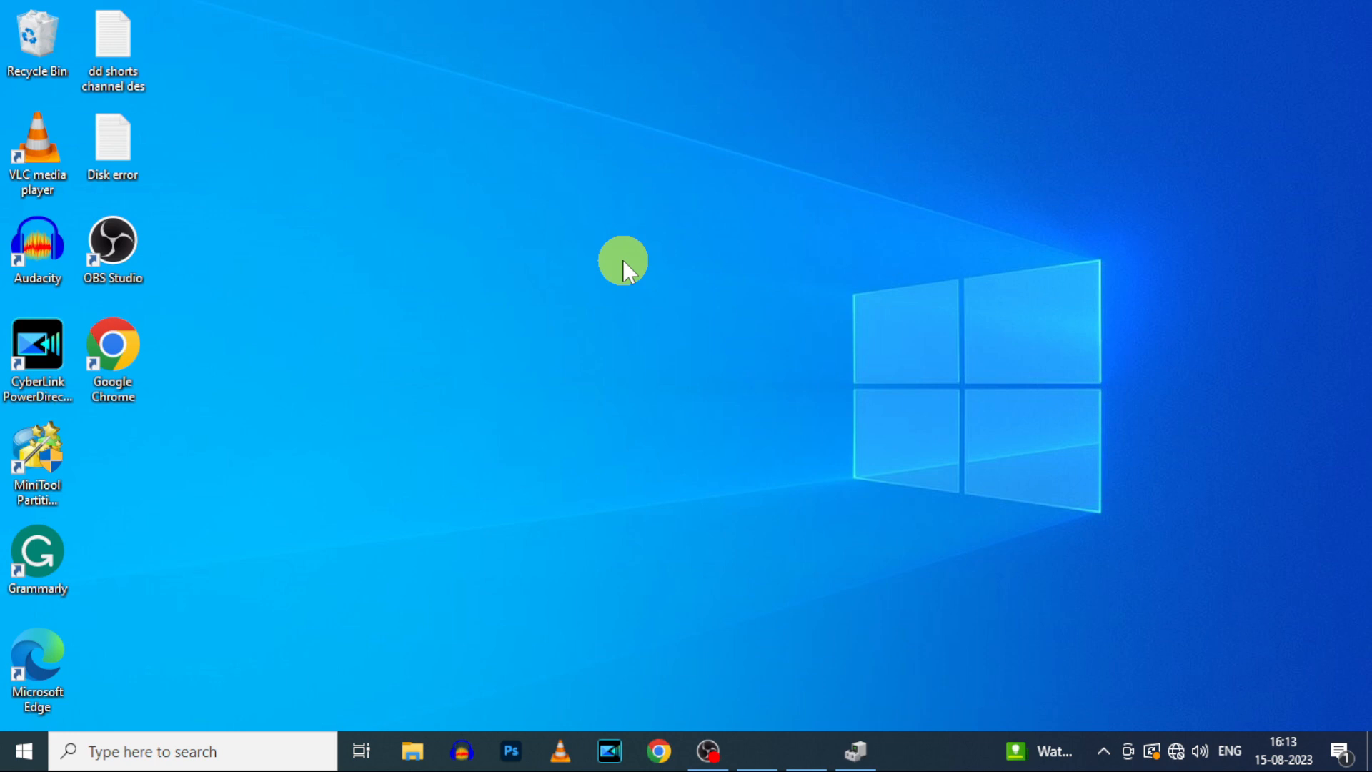
- Show the Start menu app list scrolled to the G–M entries where iTunes appears
{"action": "left_click", "coordinate": [22, 751]}
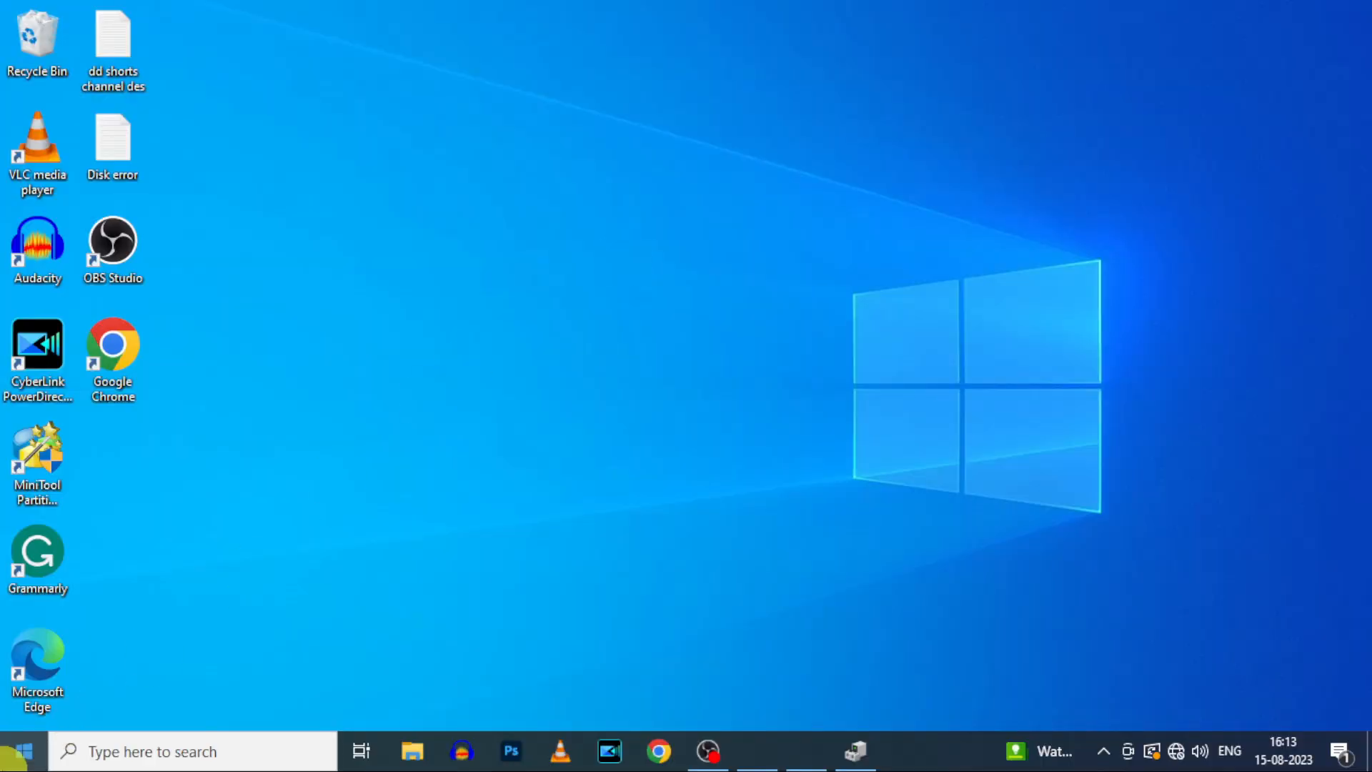
{"action": "left_click", "coordinate": [21, 751]}
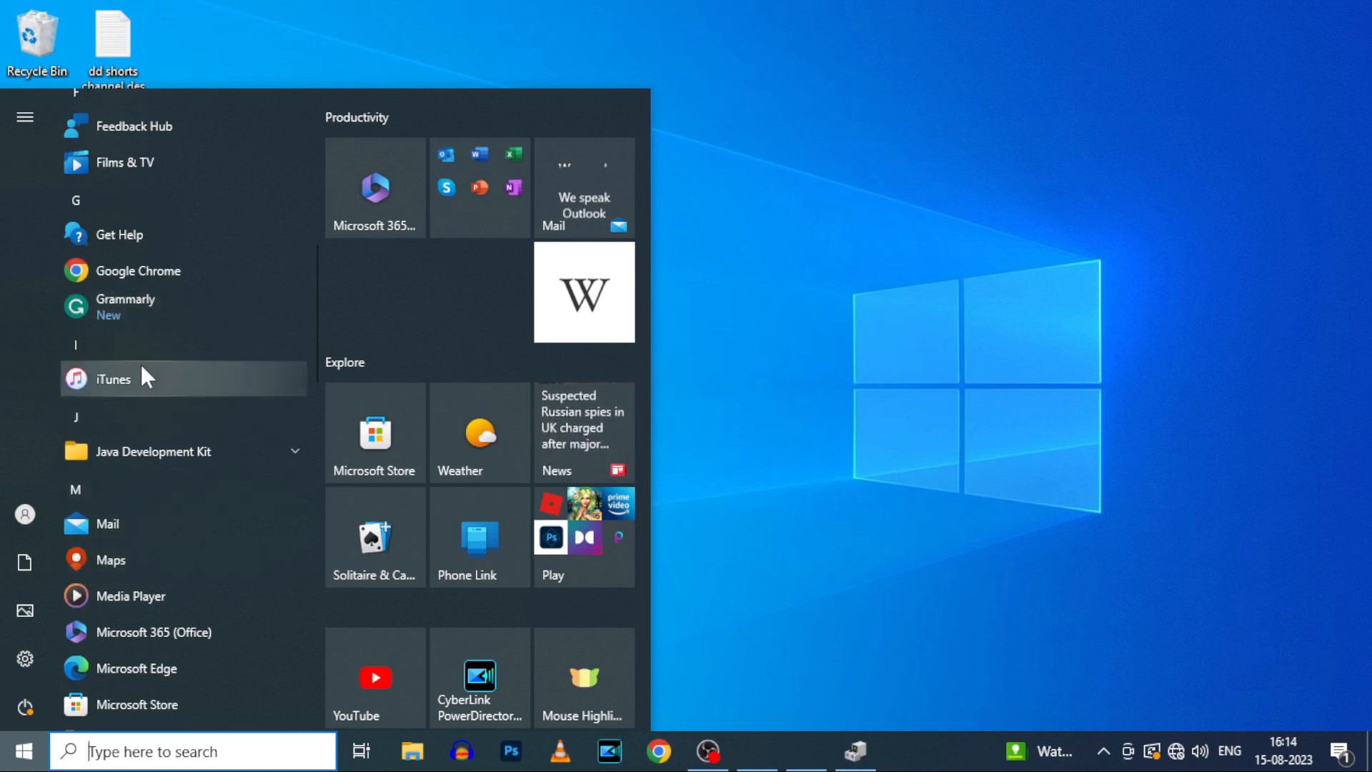
{"action": "mouse_move", "coordinate": [205, 466]}
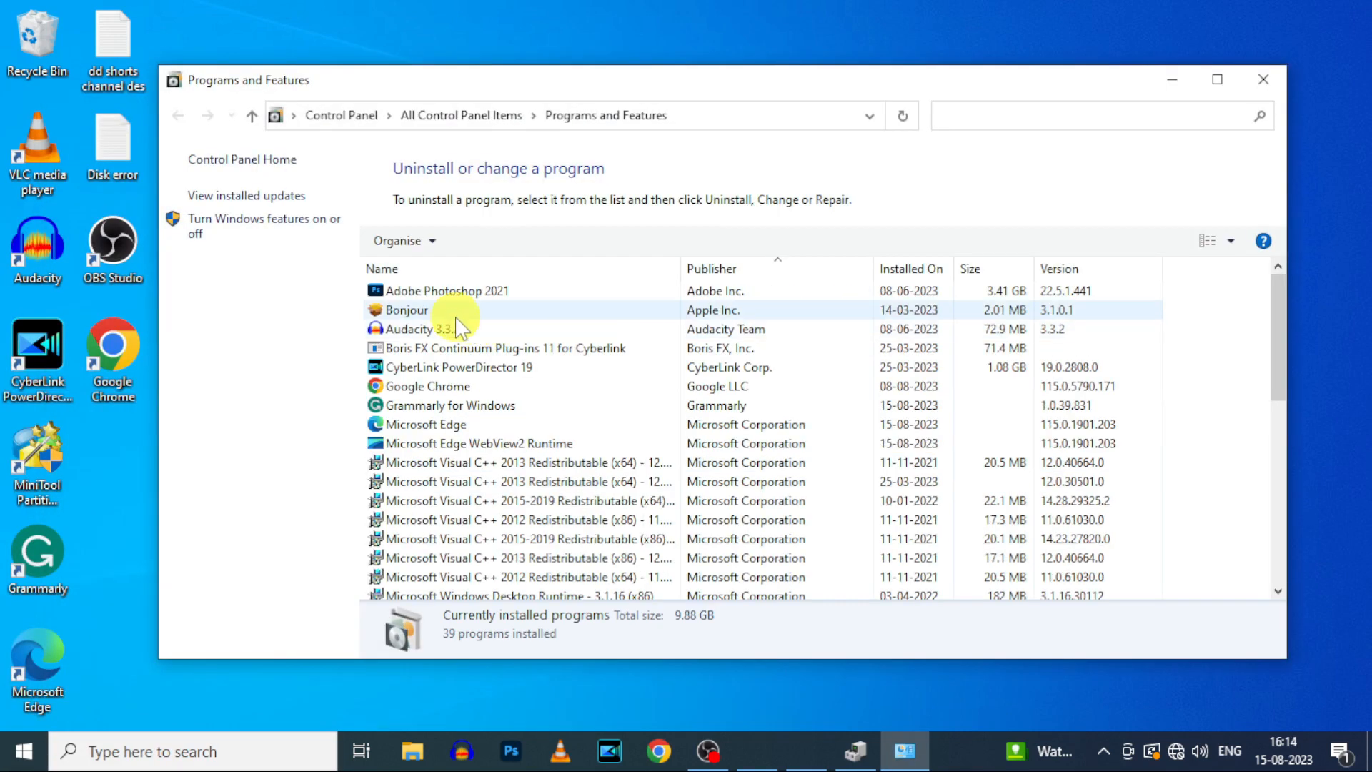
- Bring up the context menu on the Bonjour entry in Programs and Features
{"action": "right_click", "coordinate": [405, 309]}
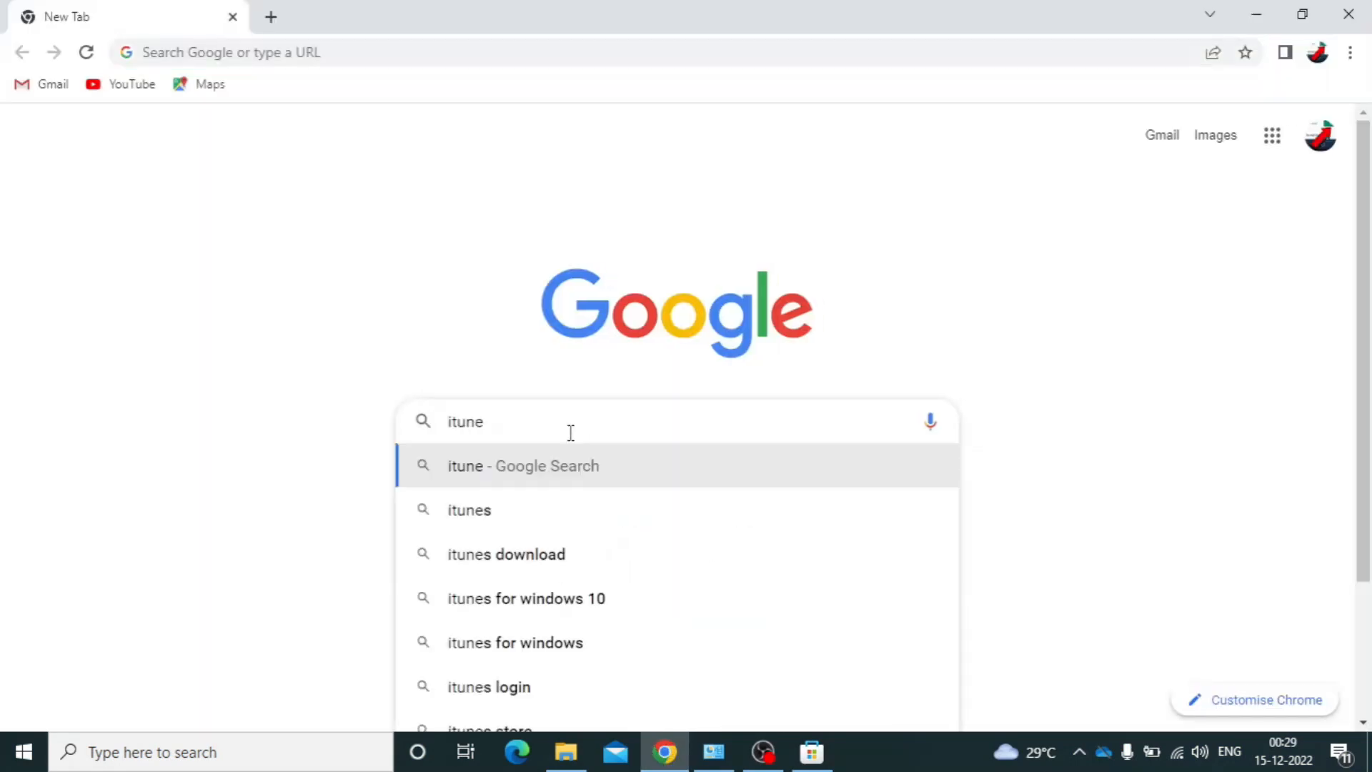
- Search Google for 'itunes', with suggestions such as itunes download listed
{"action": "type", "text": "s"}
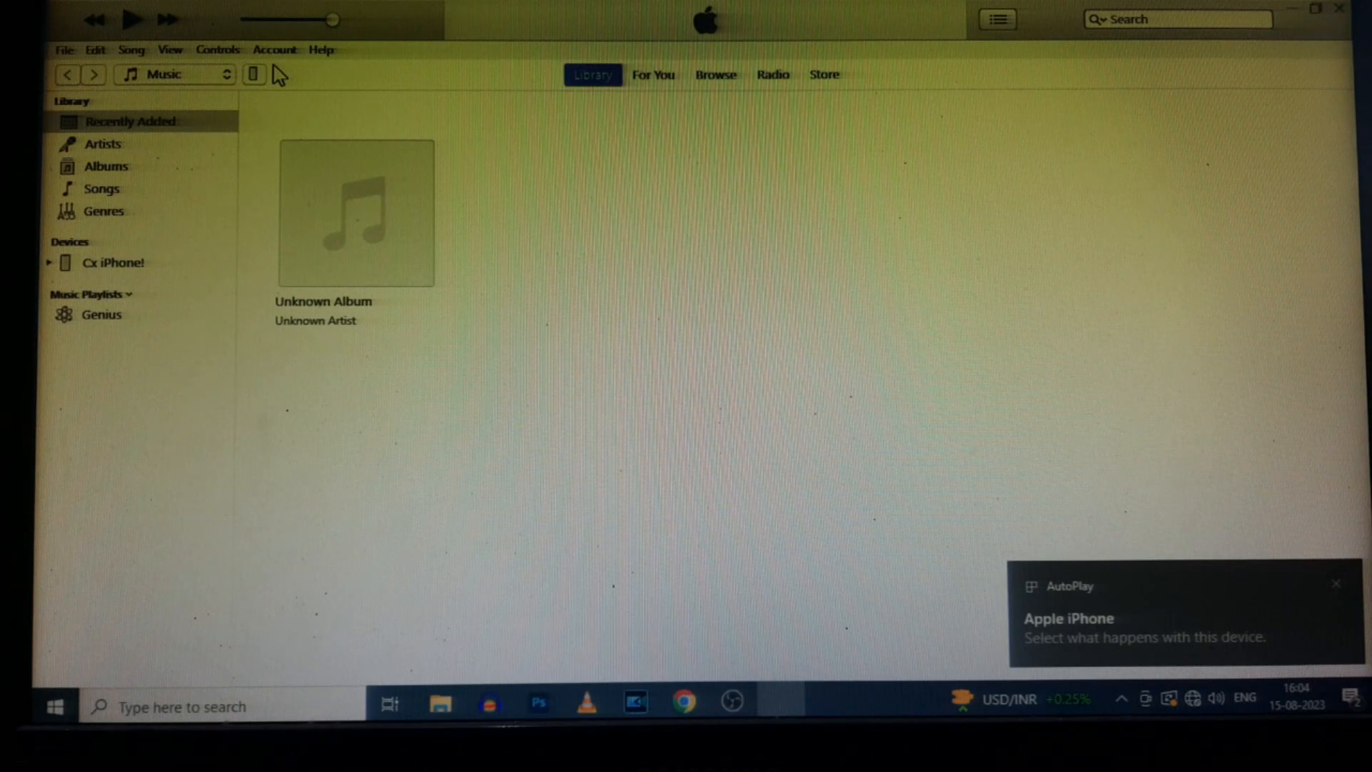
{"action": "left_click", "coordinate": [1333, 583]}
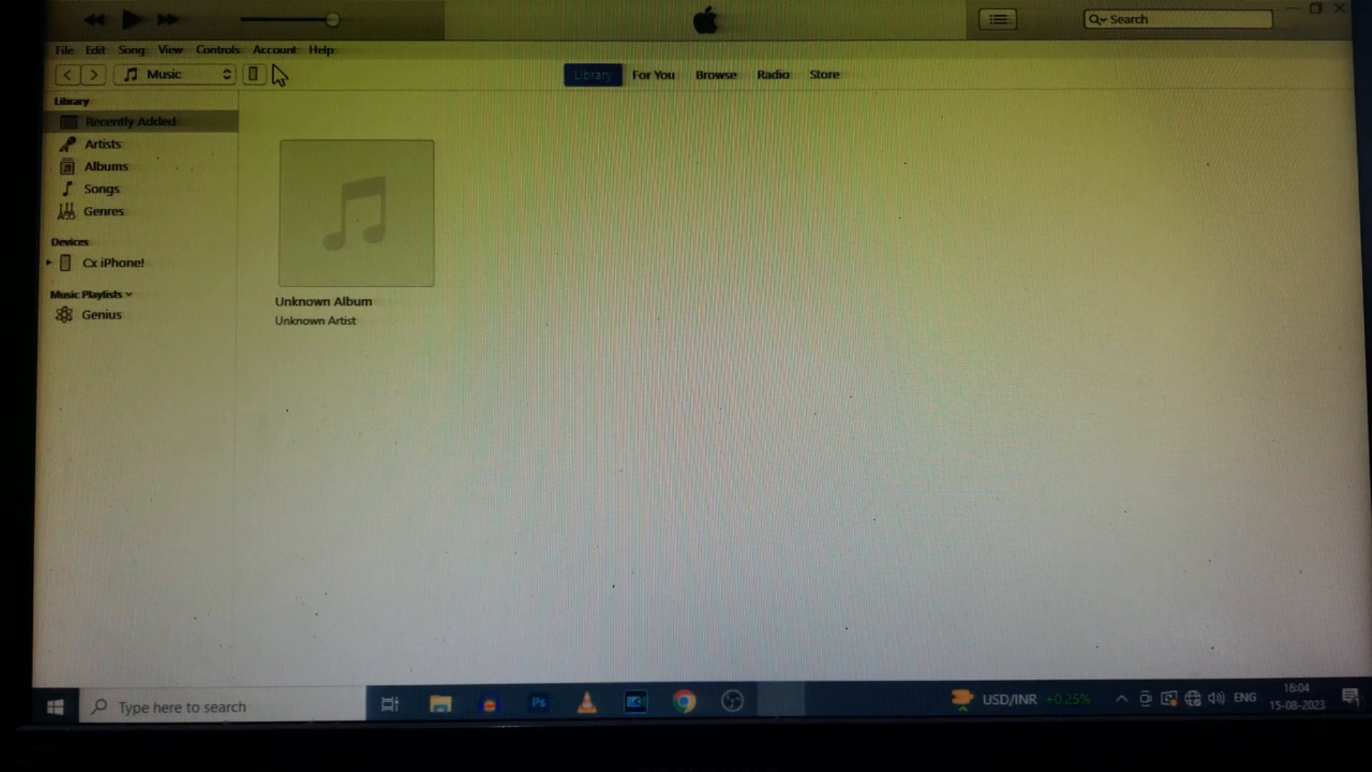
{"action": "mouse_move", "coordinate": [110, 42]}
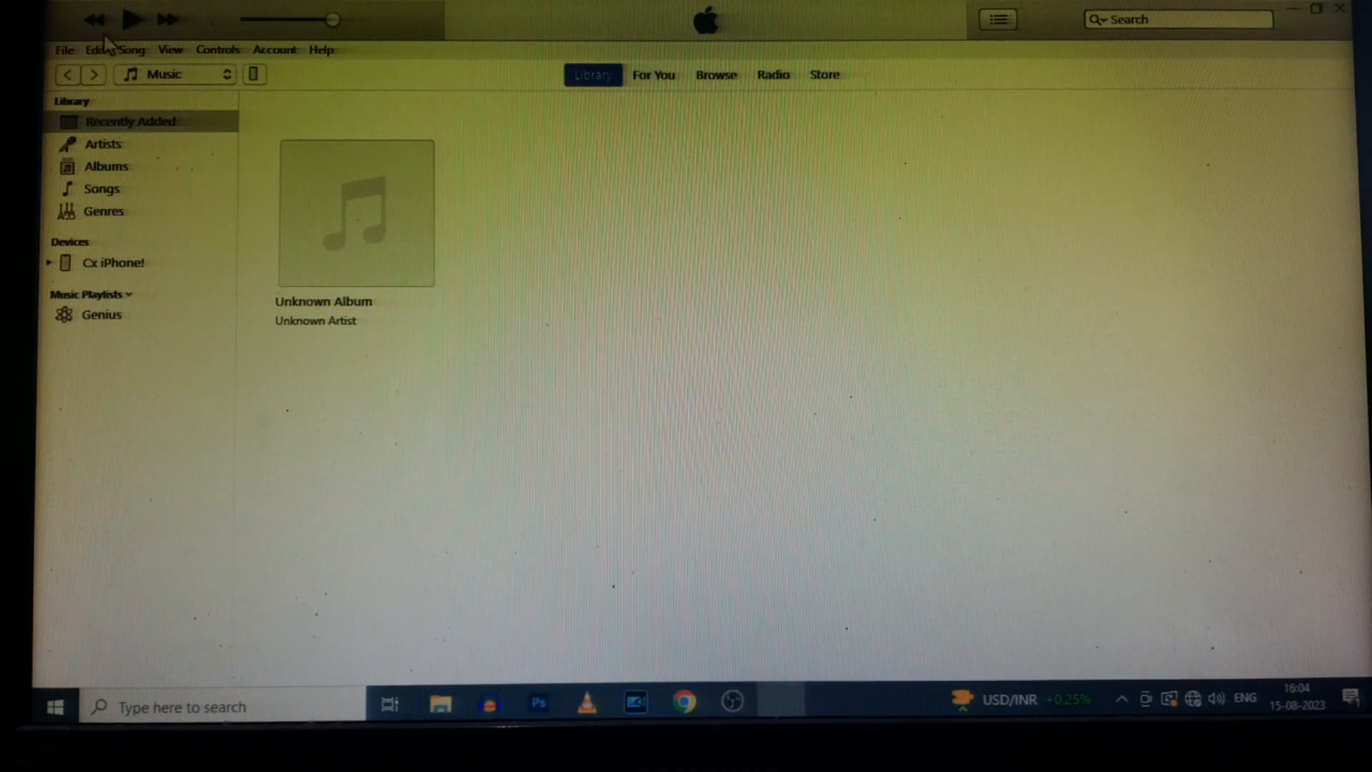